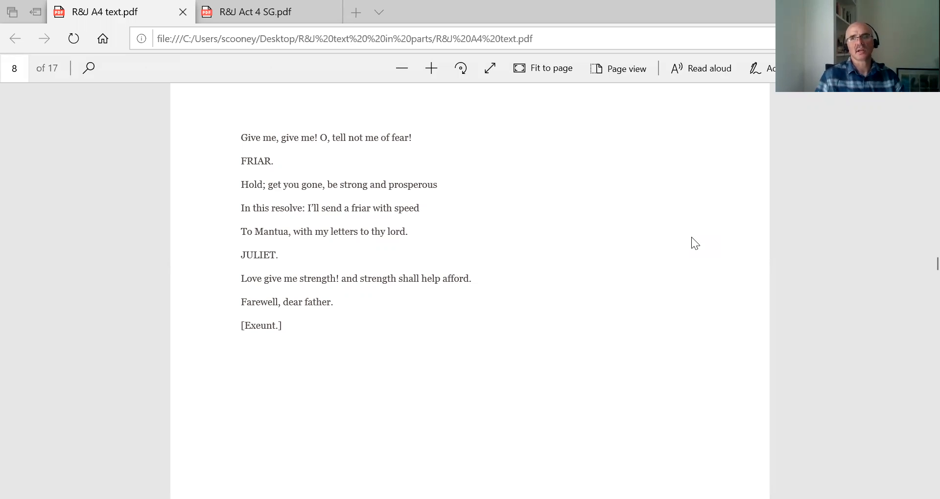
mouse_move(546, 292)
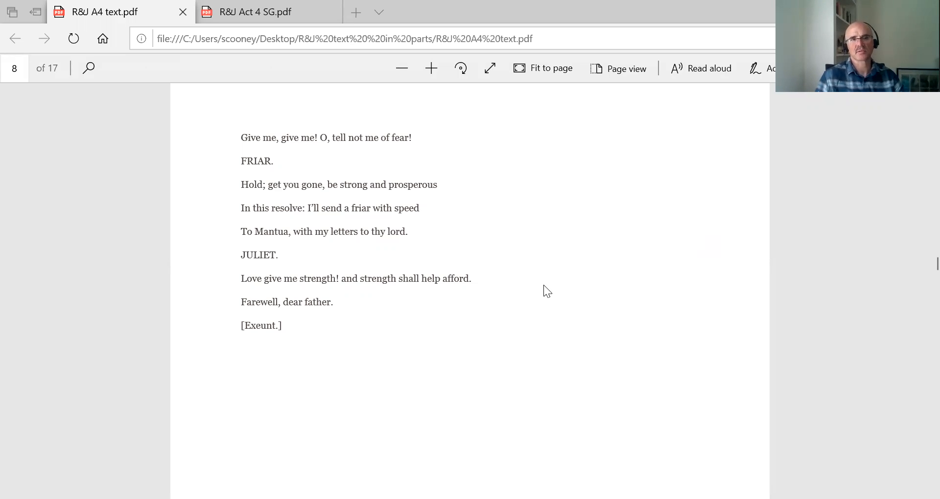
mouse_move(542, 291)
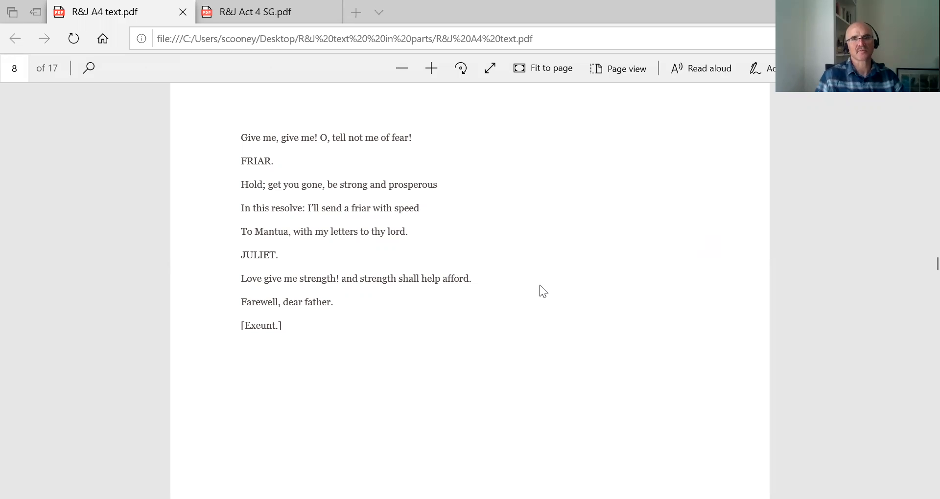
mouse_move(373, 339)
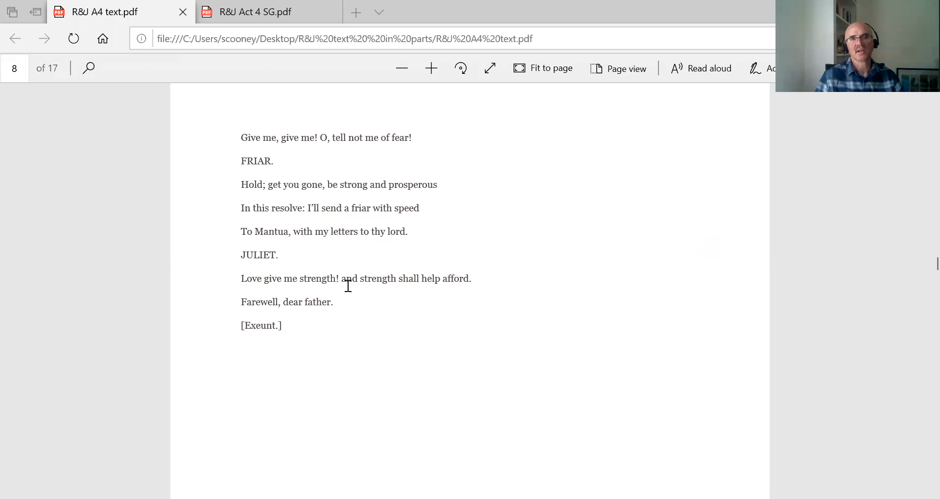
mouse_move(446, 215)
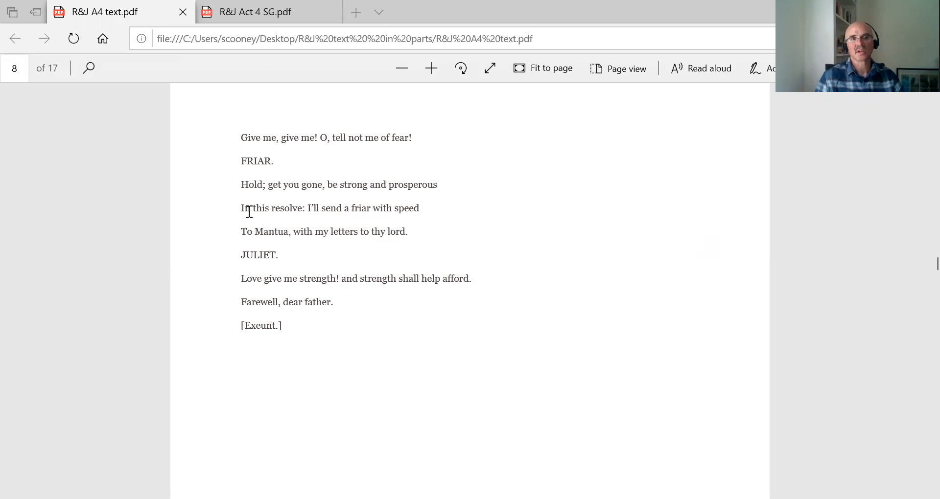
Select the Friar's lines 'In this resolve…' and 'To Mantua, with my letters to thy lord.'.
left_click_drag(241, 208, 321, 208)
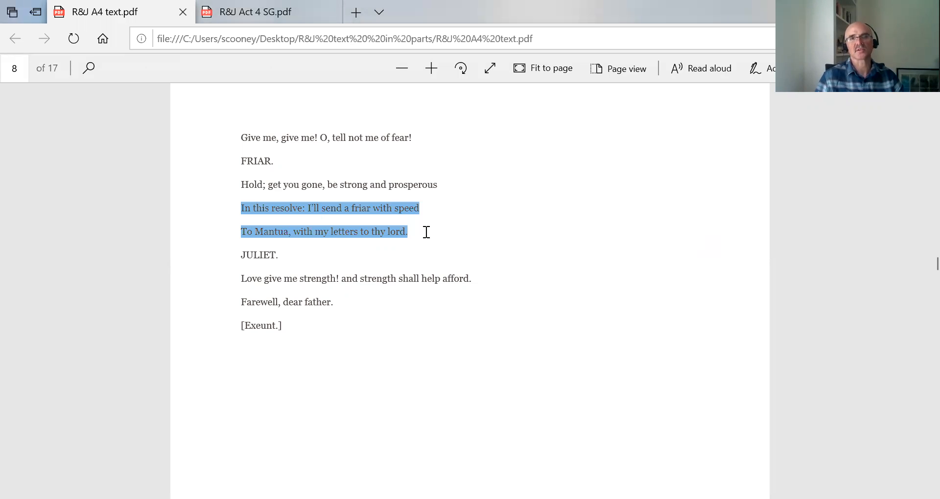
left_click(407, 231)
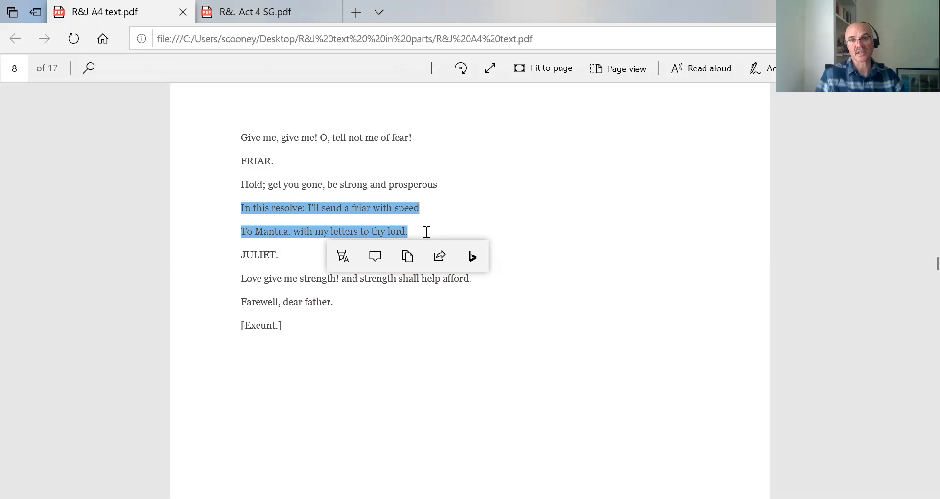
Scroll from page 8 through Capulet's orders to the servants down to Juliet's entrance on page 10.
scroll("down", 3)
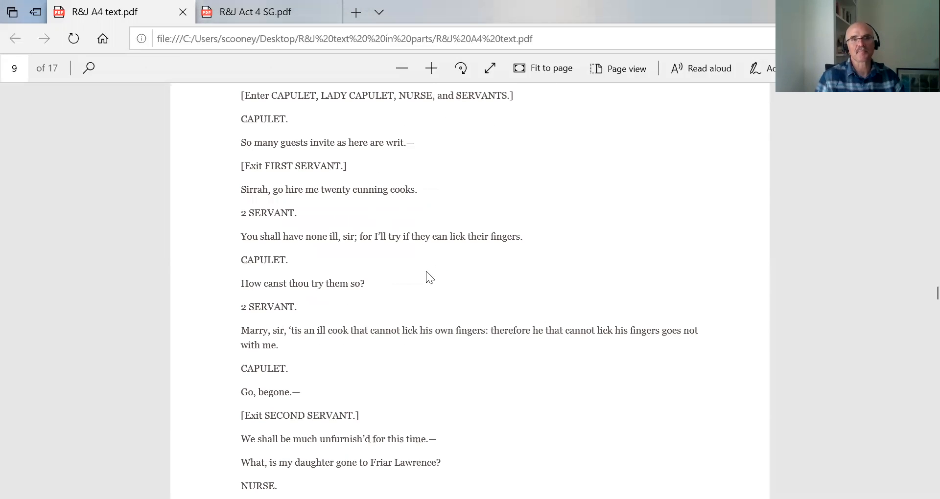
mouse_move(423, 366)
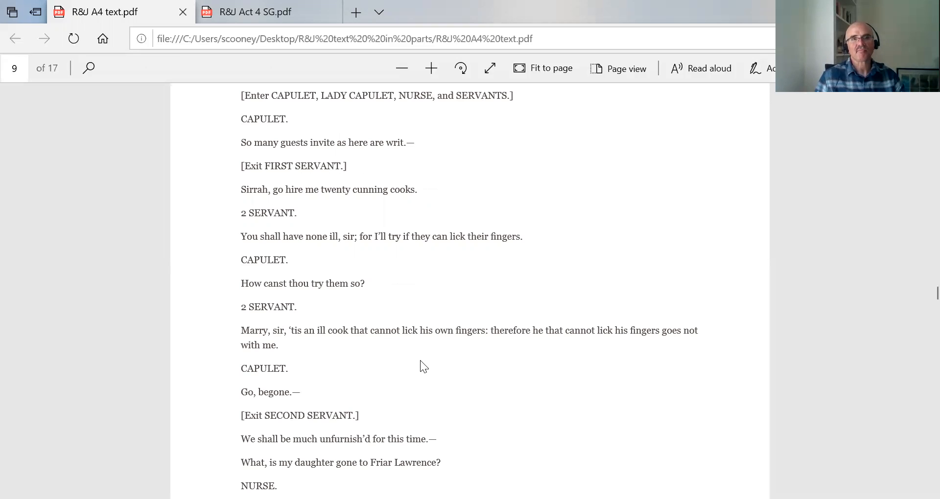
mouse_move(429, 307)
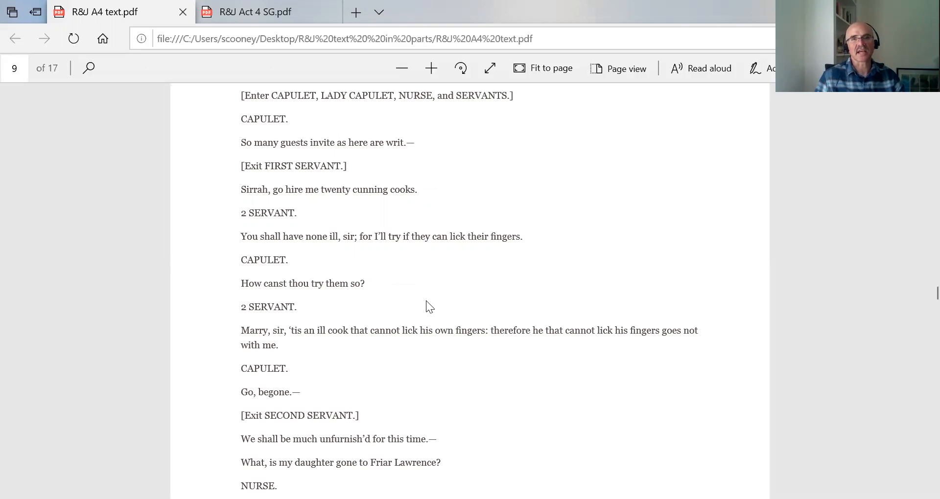
mouse_move(543, 312)
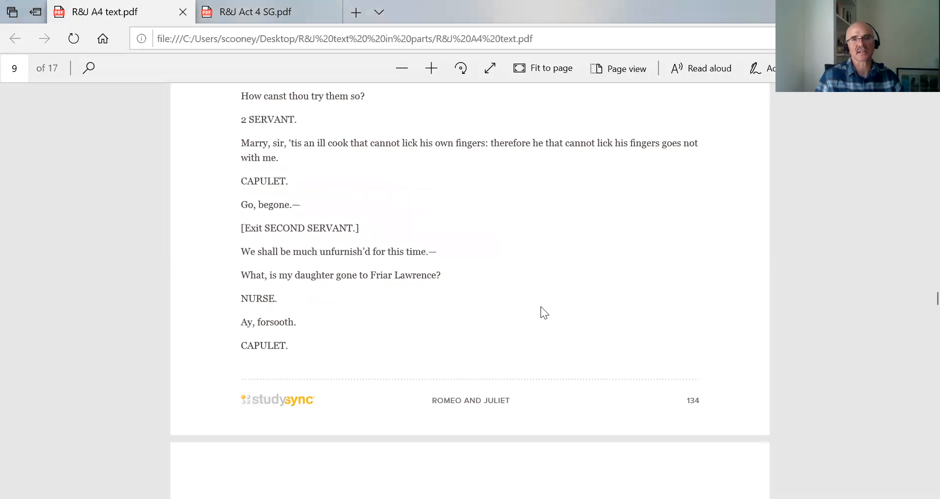
scroll("down", 3)
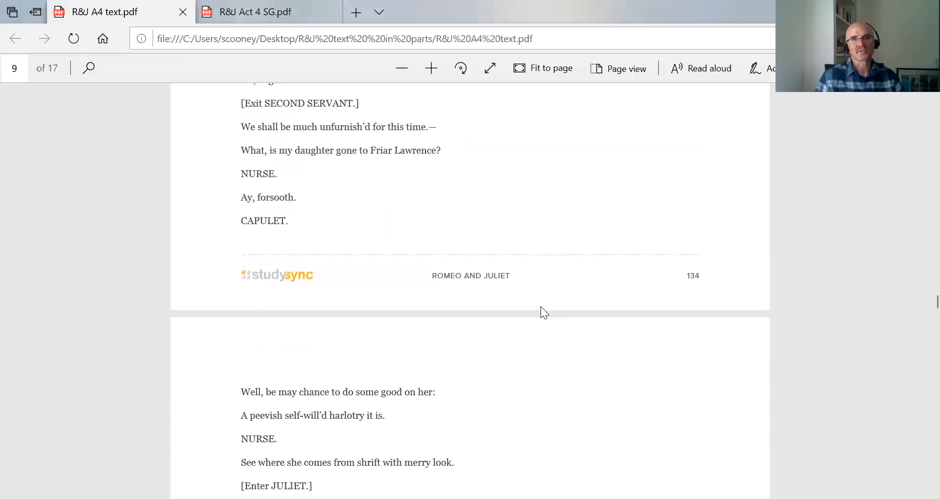
scroll("down", 3)
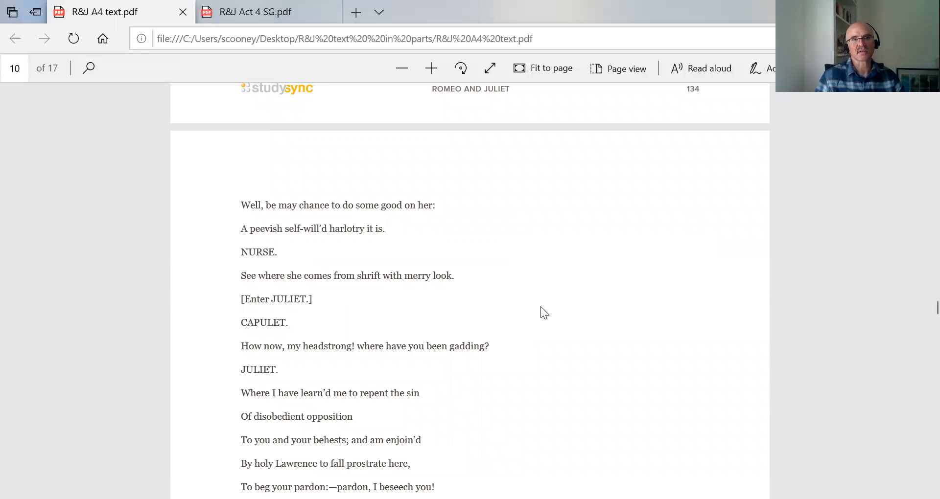
Scroll through Capulet's exchange with Juliet after her return from Friar Lawrence.
scroll("down", 3)
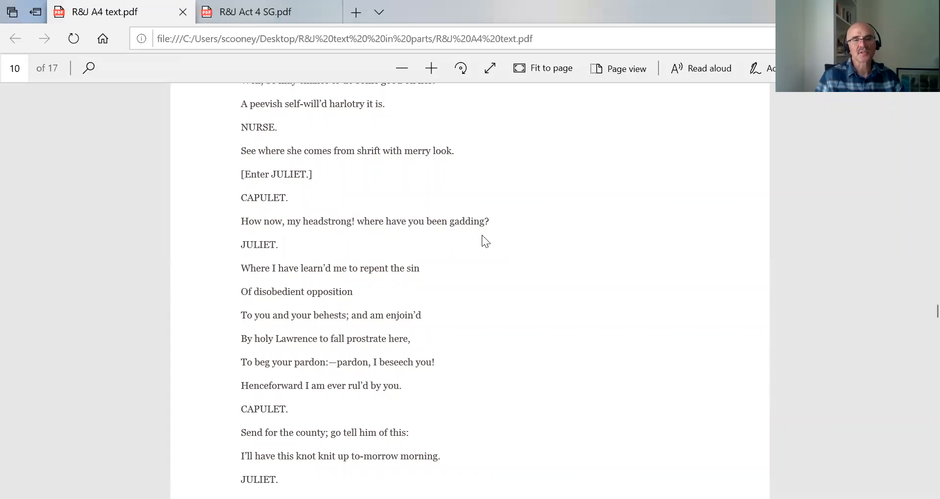
mouse_move(501, 282)
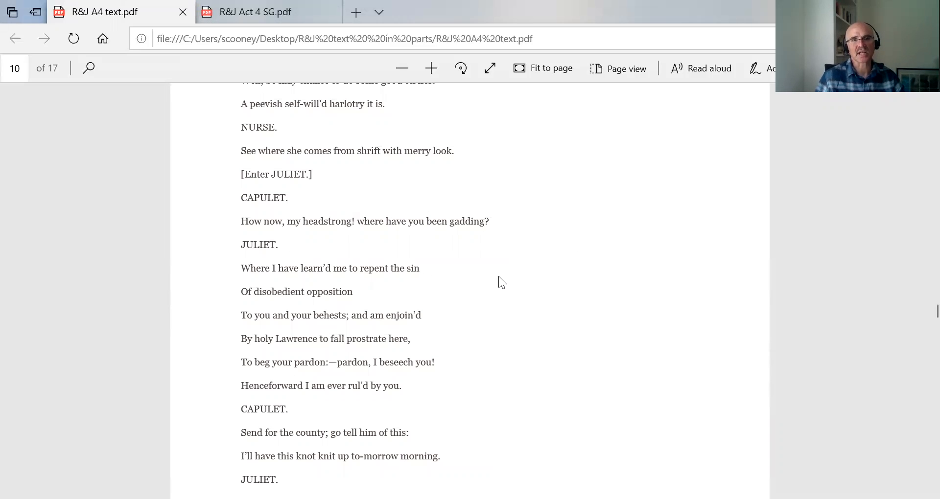
scroll("down", 3)
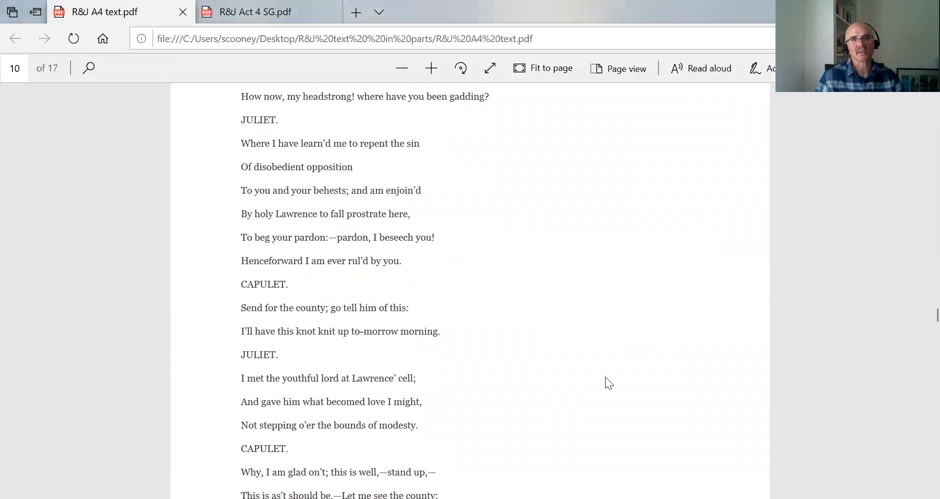
scroll("down", 3)
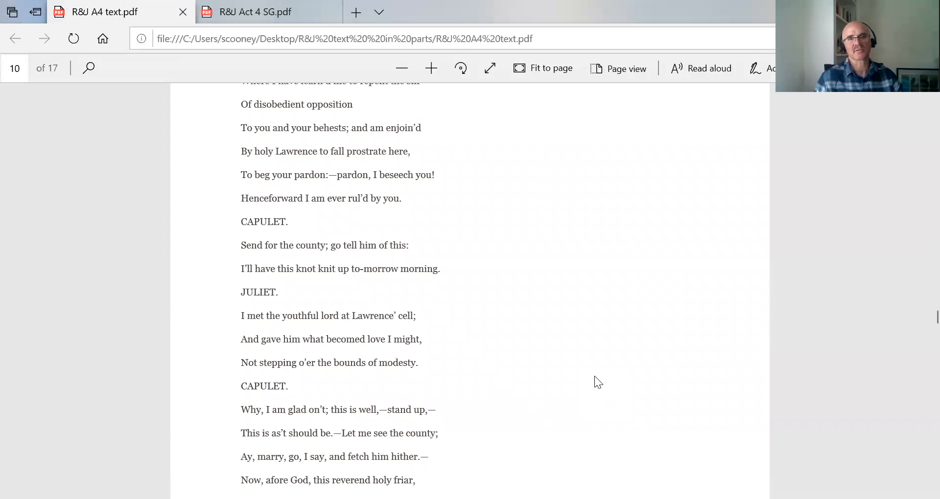
scroll("down", 3)
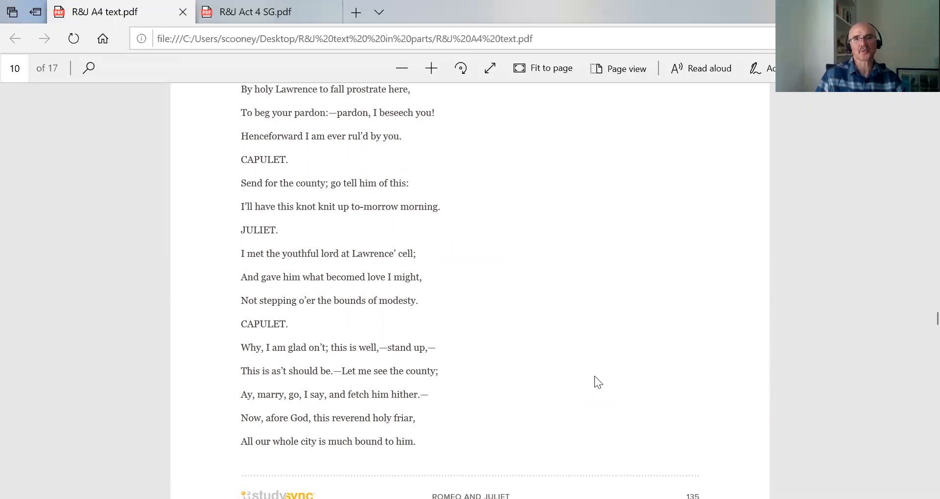
scroll("down", 3)
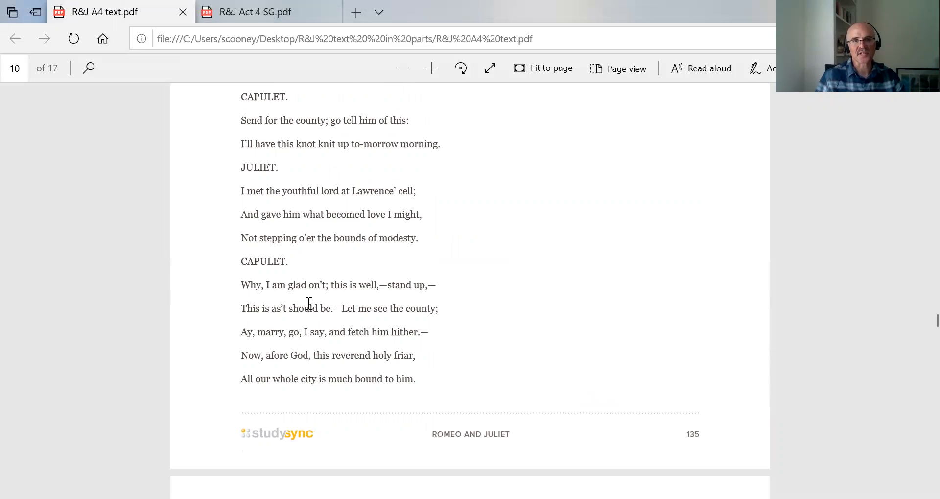
mouse_move(327, 364)
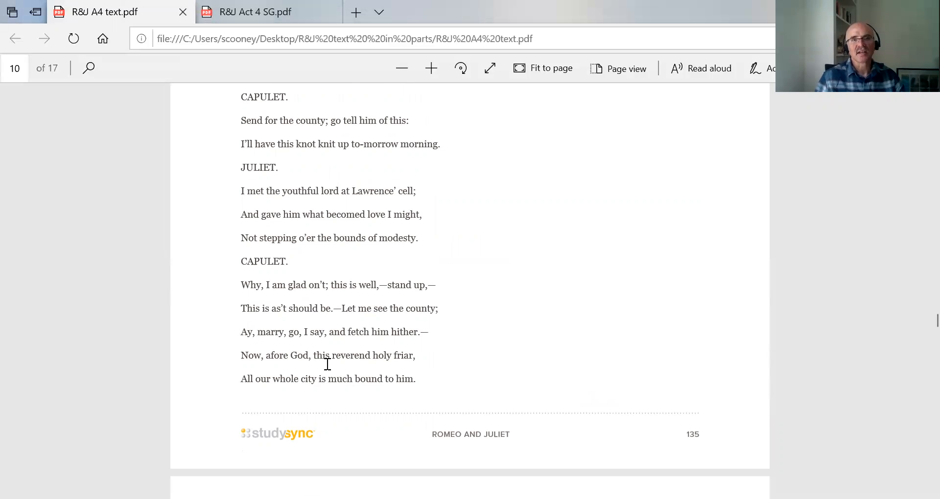
mouse_move(527, 295)
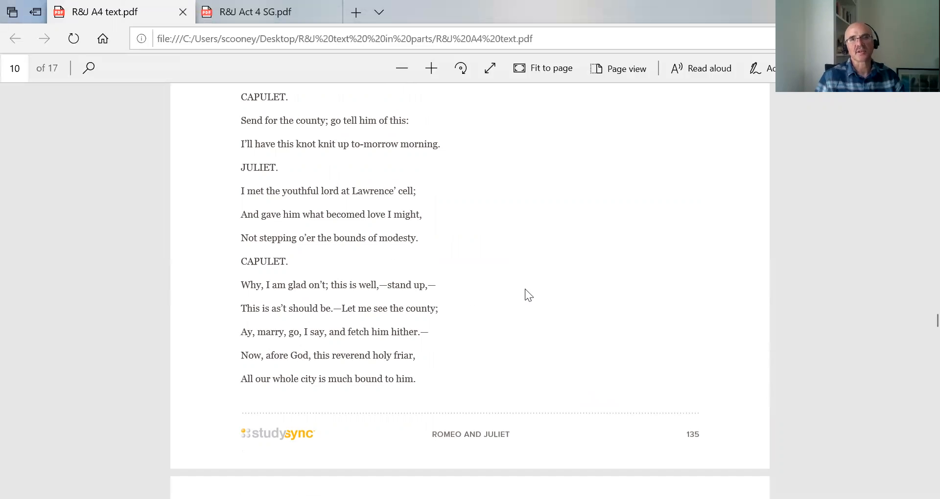
Scroll on to Capulet's speech about visiting County Paris and the closing Exeunt of Scene II.
scroll("down", 3)
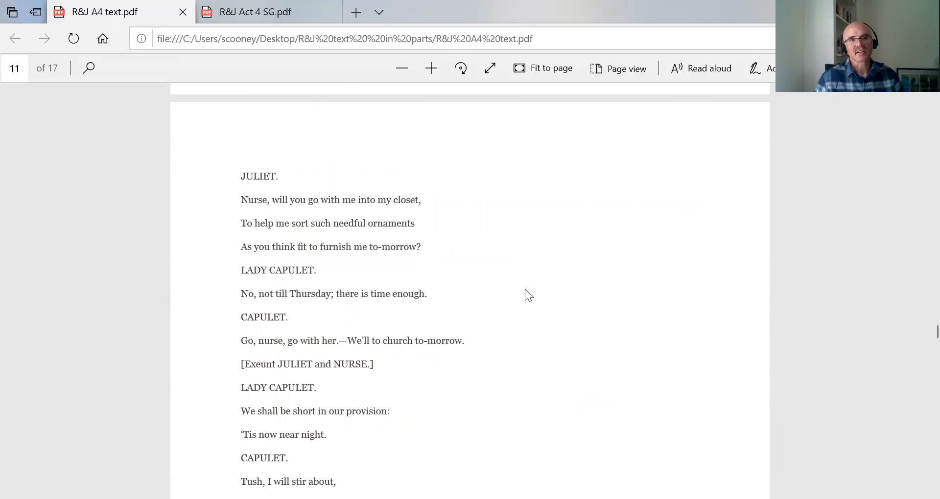
scroll("down", 3)
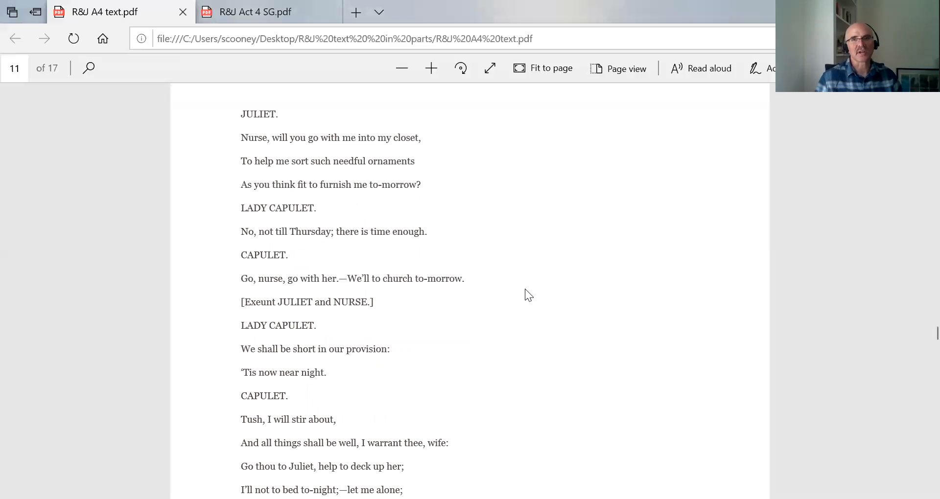
scroll("down", 3)
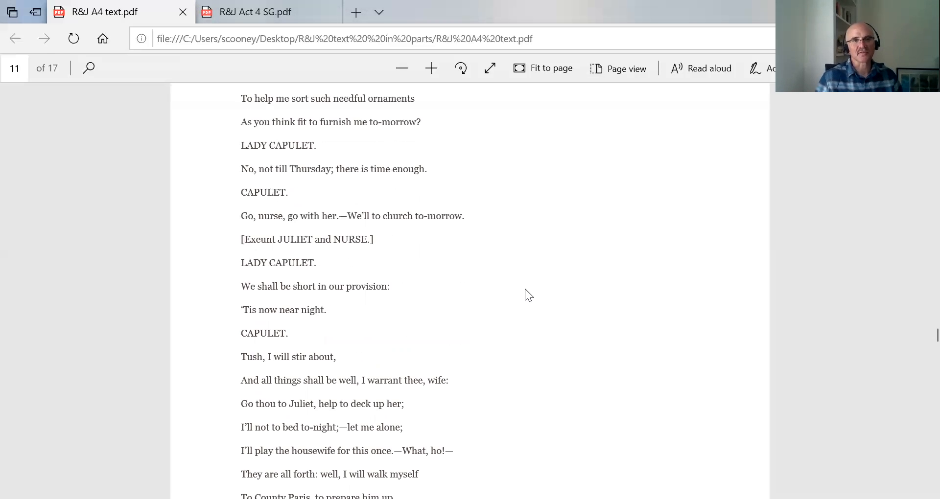
scroll("down", 3)
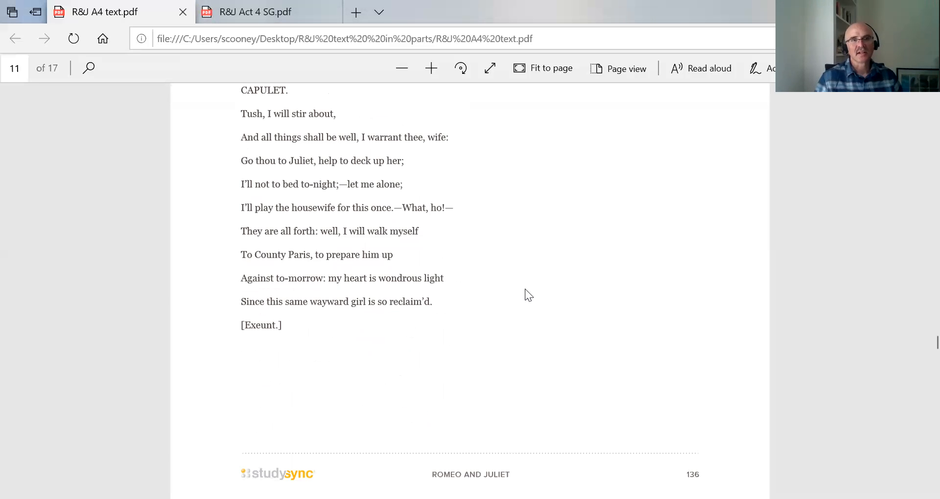
Scroll through Scene III in Juliet's chamber to her soliloquy on page 13 after Lady Capulet and the Nurse exit.
scroll("down", 3)
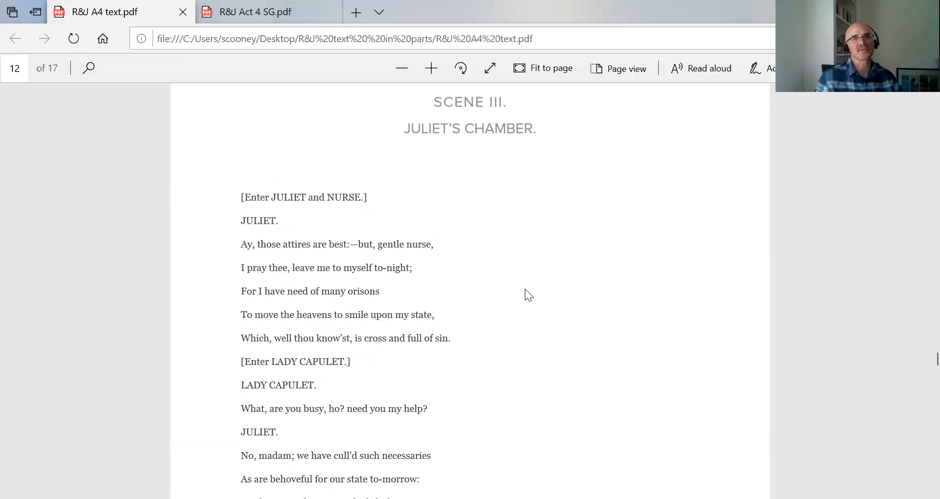
scroll("down", 3)
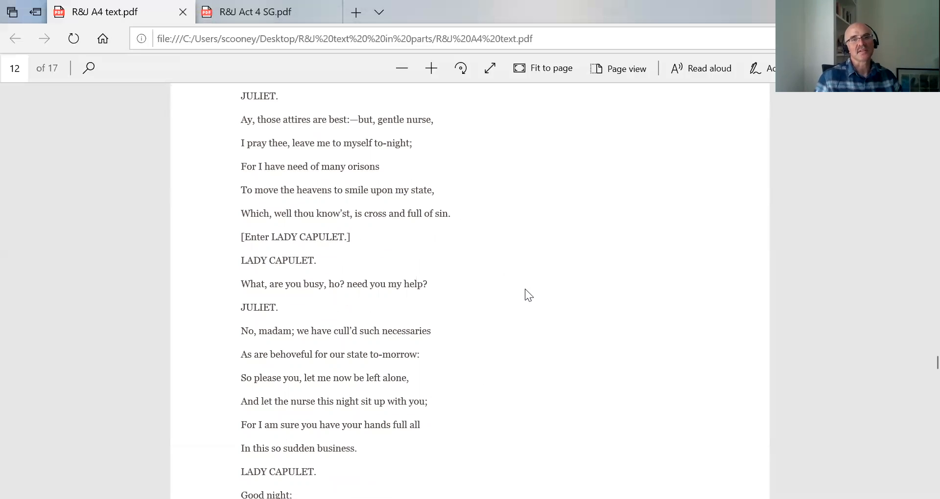
scroll("down", 3)
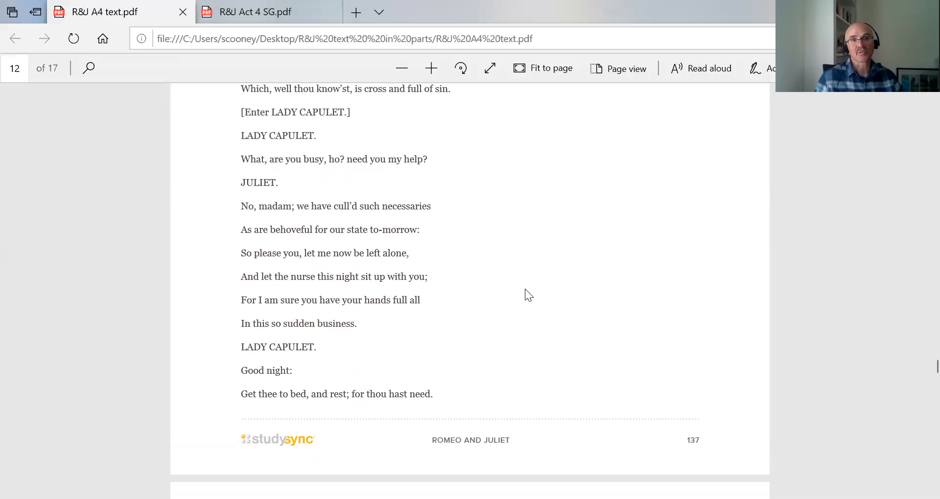
scroll("down", 3)
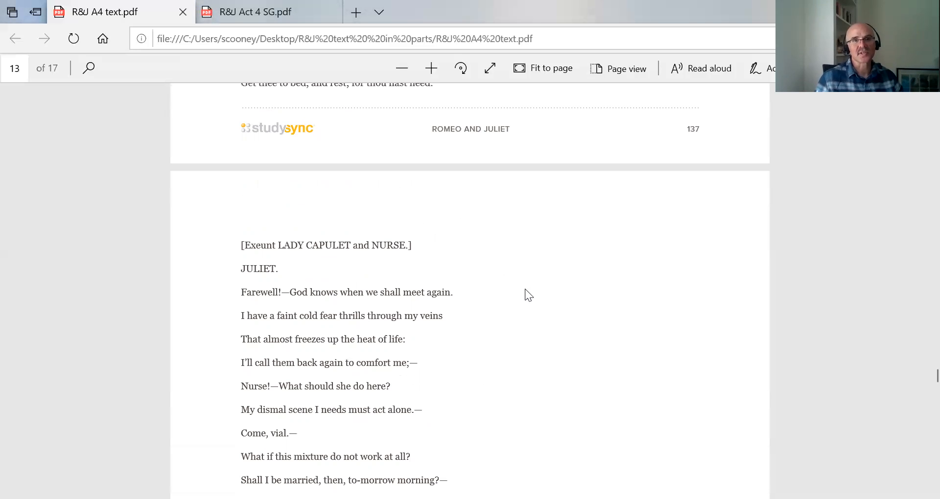
mouse_move(519, 297)
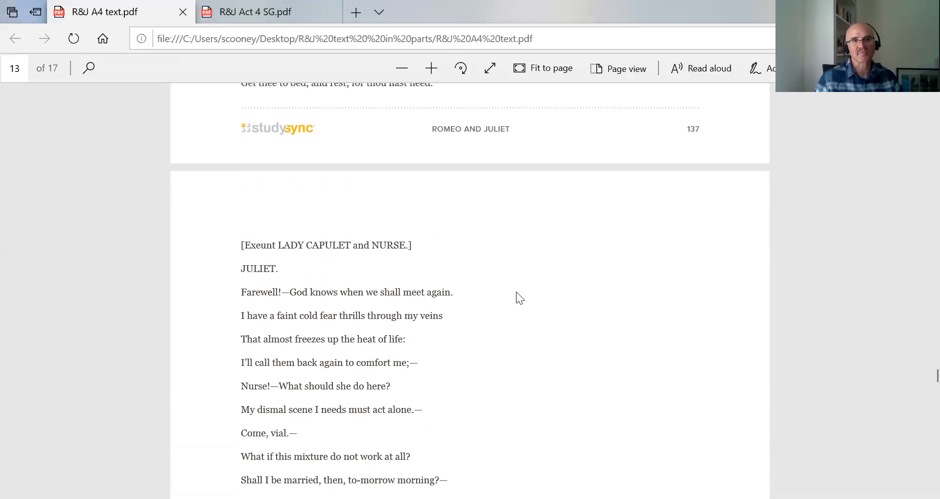
scroll("down", 3)
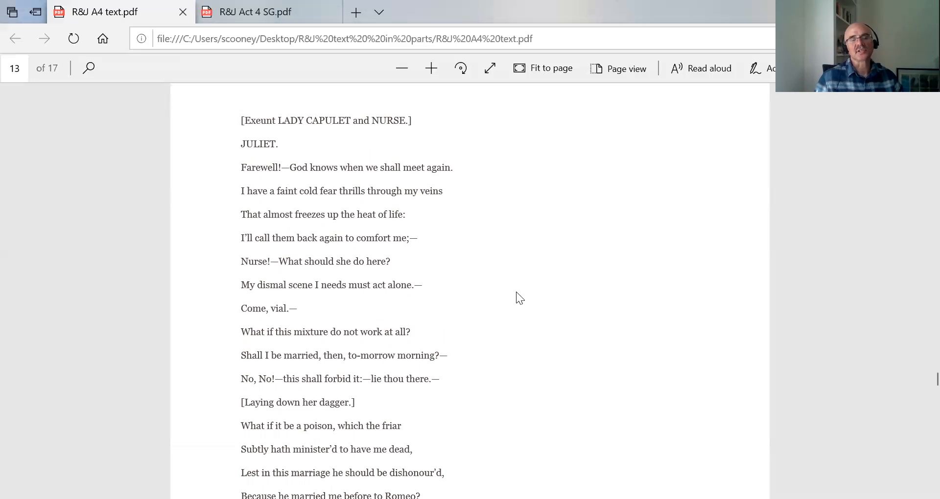
mouse_move(317, 308)
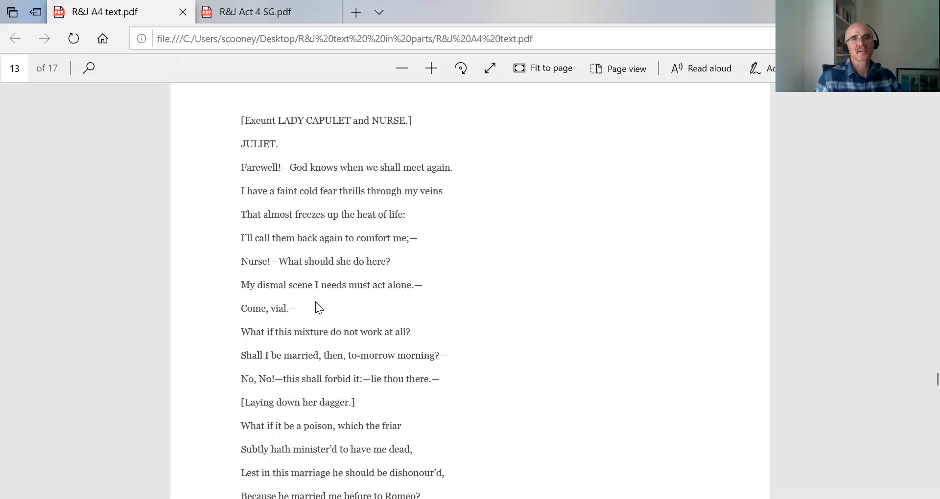
double_click(262, 308)
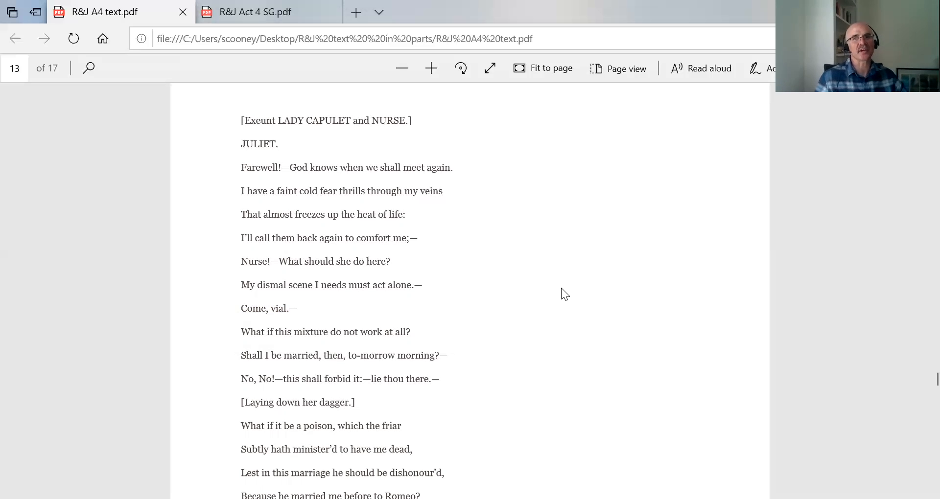
mouse_move(537, 335)
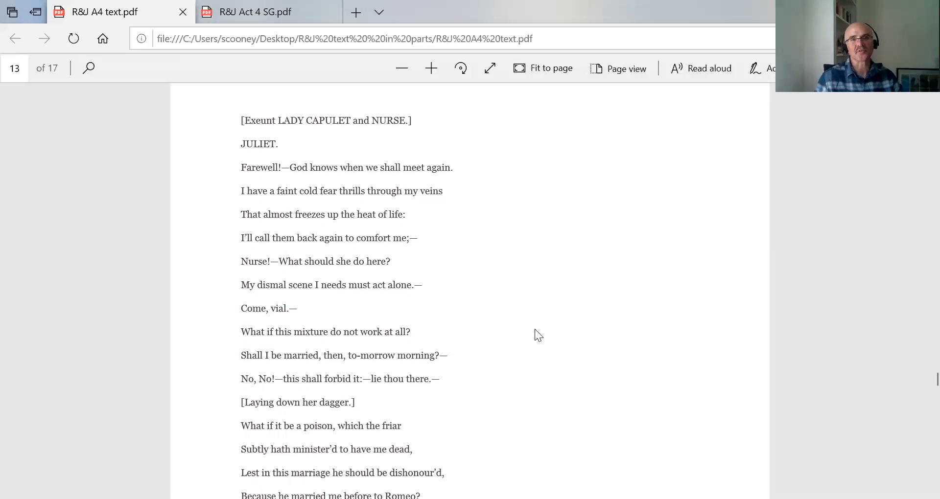
Scroll down through Juliet's soliloquy past page 139.
scroll("down", 3)
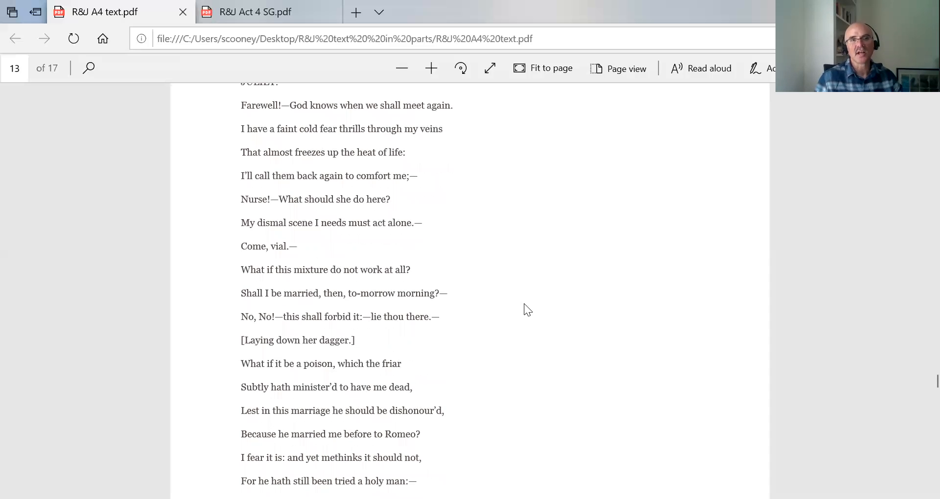
scroll("down", 3)
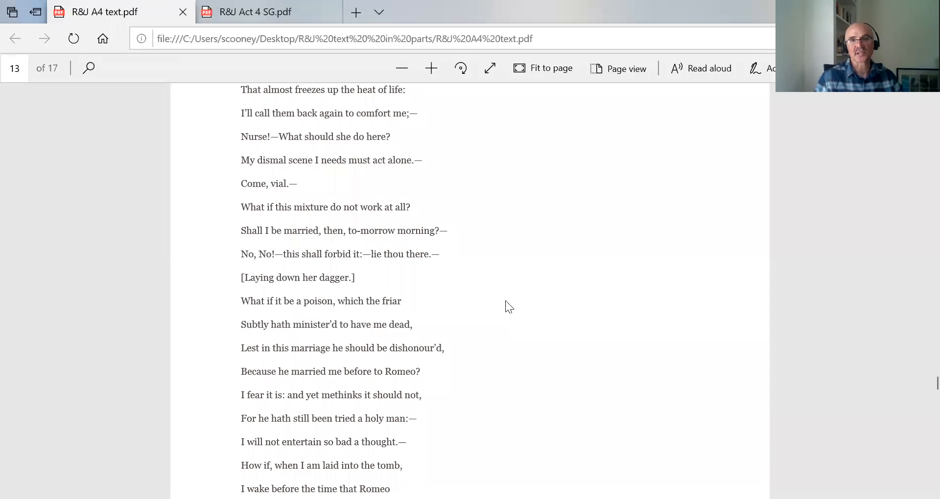
scroll("down", 3)
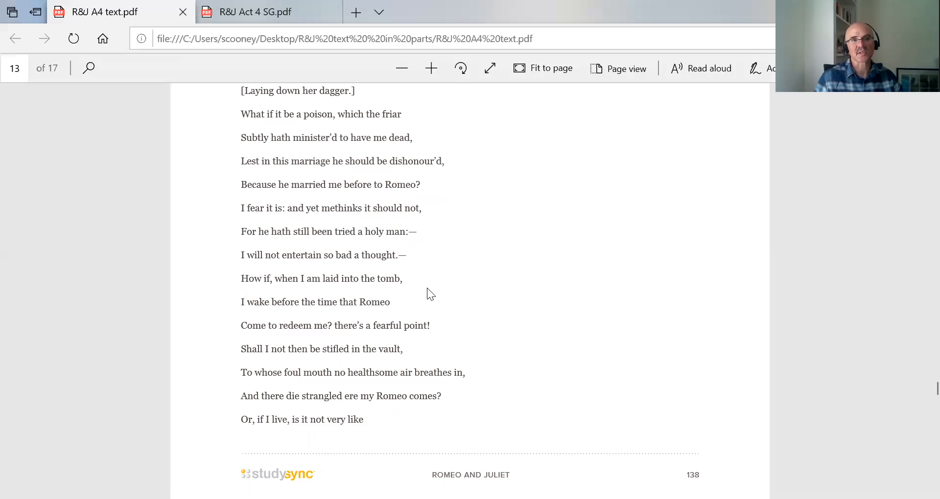
scroll("down", 3)
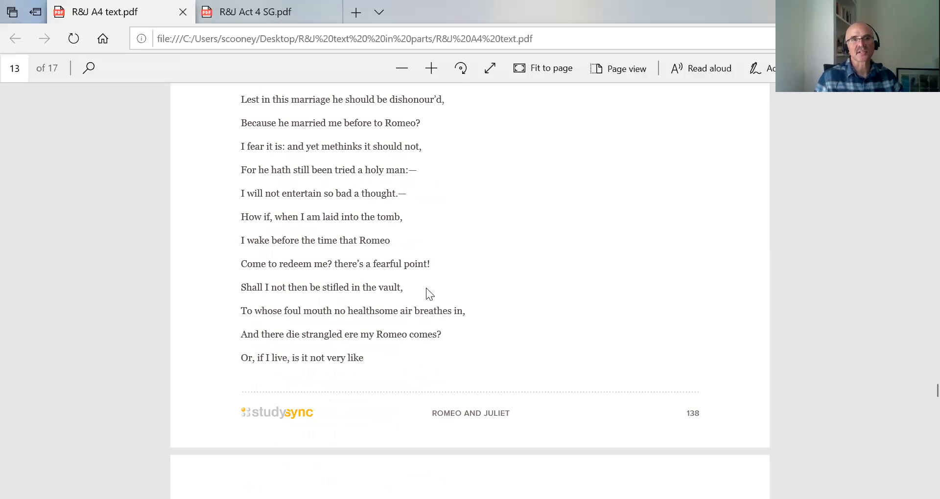
scroll("down", 3)
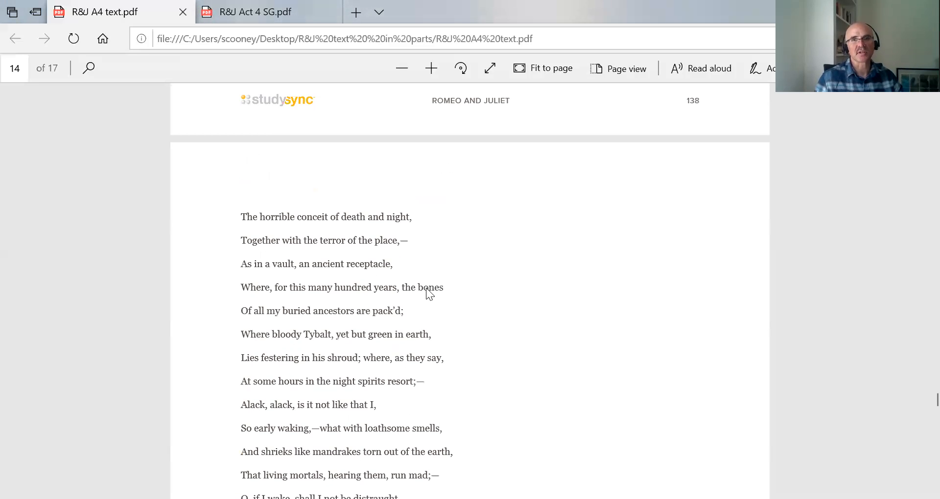
mouse_move(480, 297)
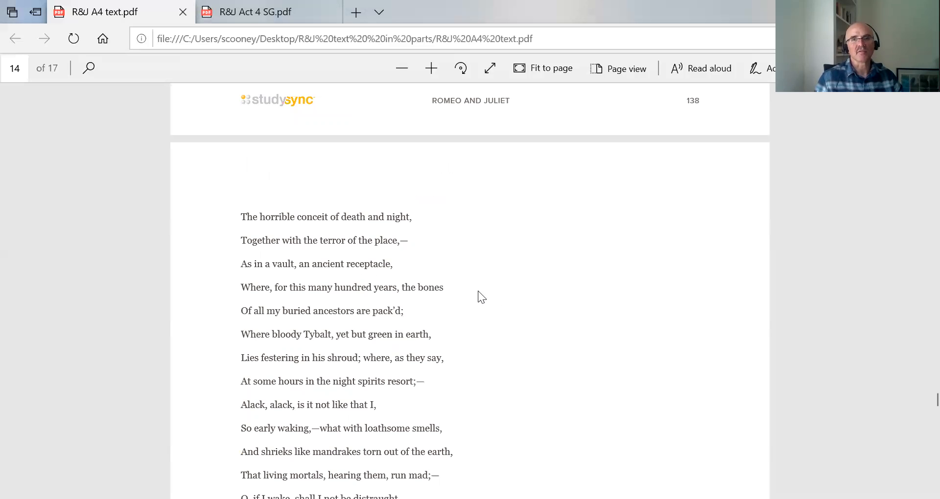
mouse_move(449, 282)
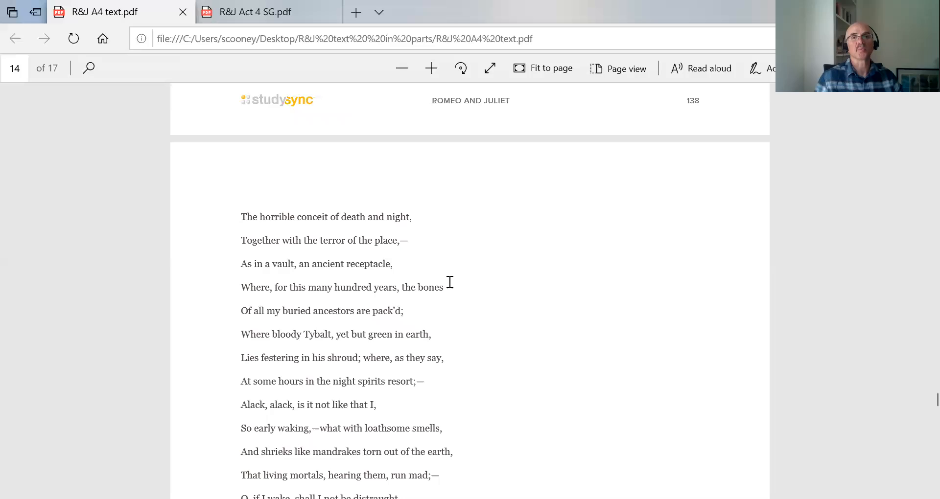
Scroll to where she drinks and falls on the bed, with the Scene IV heading, Hall in Capulet's House, below.
scroll("down", 3)
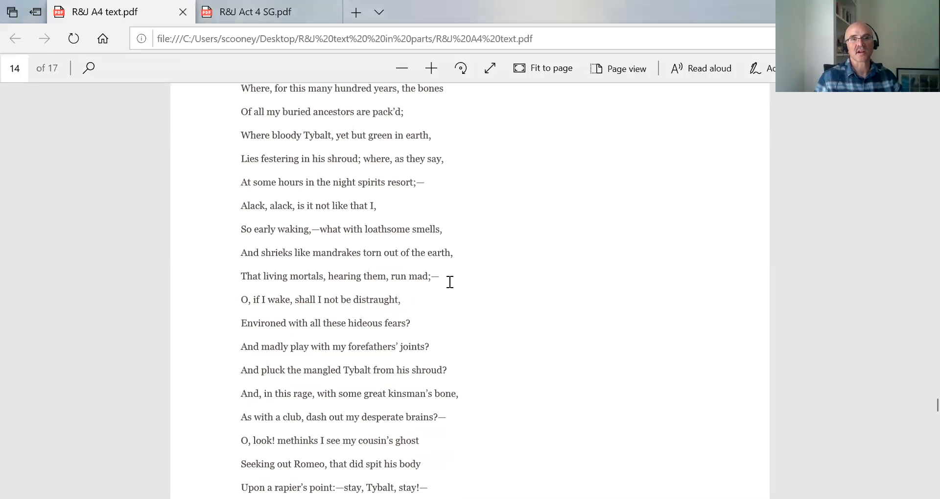
scroll("down", 3)
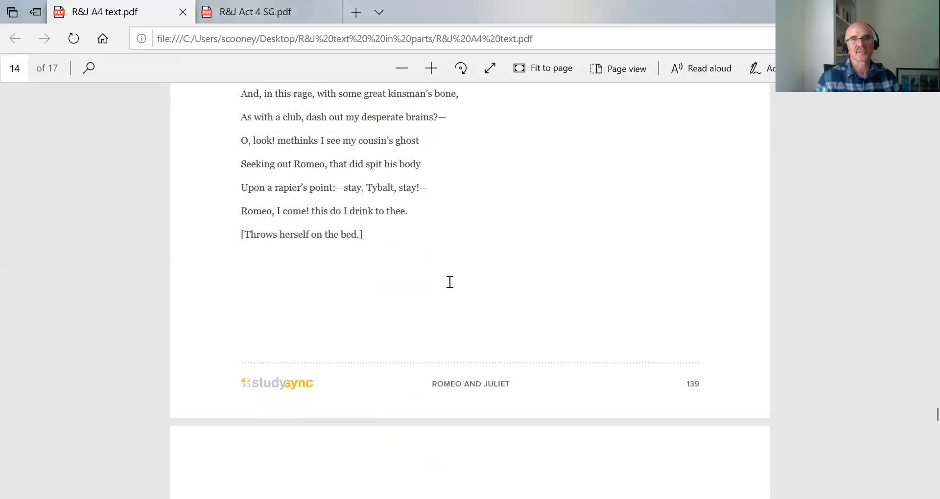
scroll("down", 3)
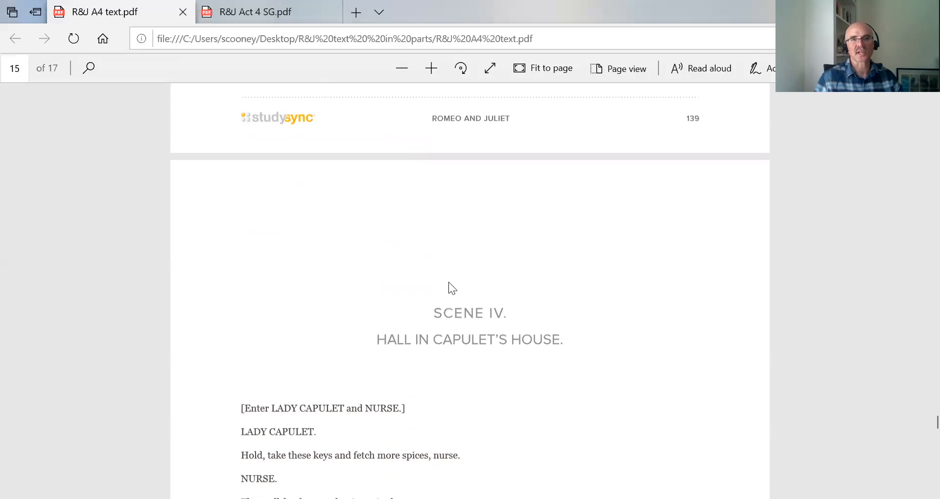
scroll("up", 3)
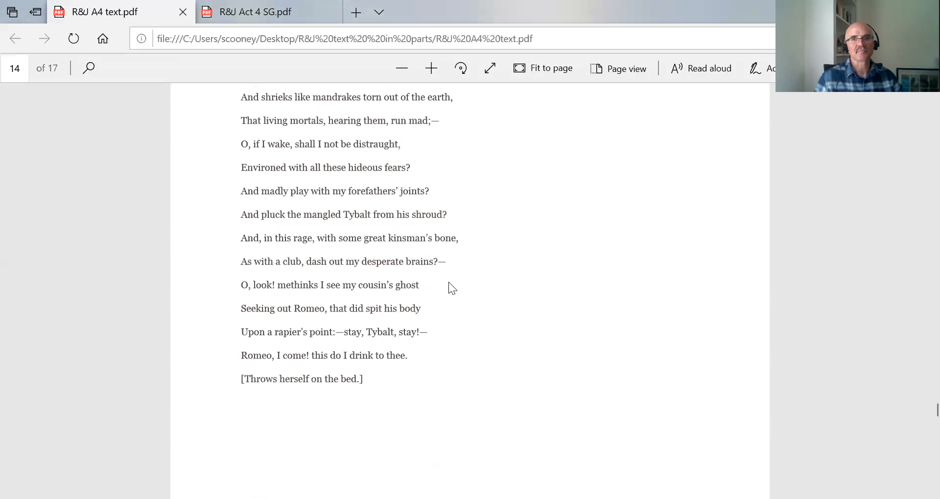
scroll("down", 3)
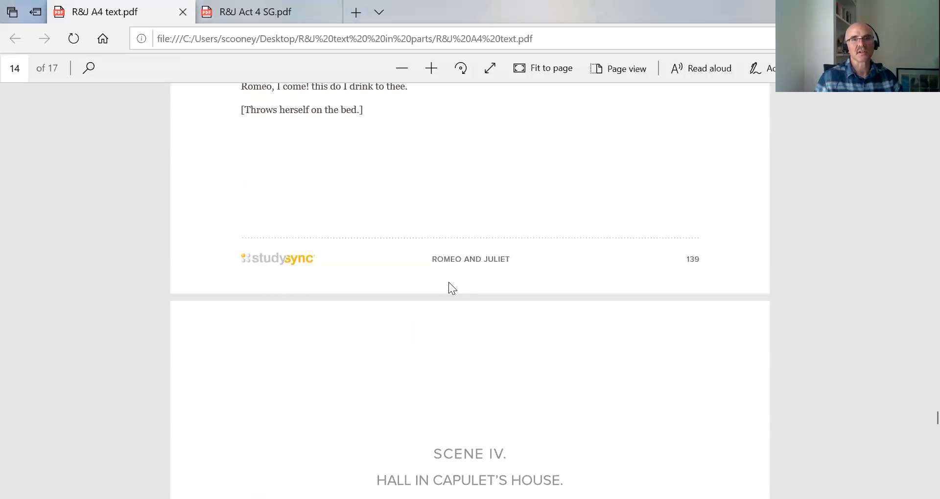